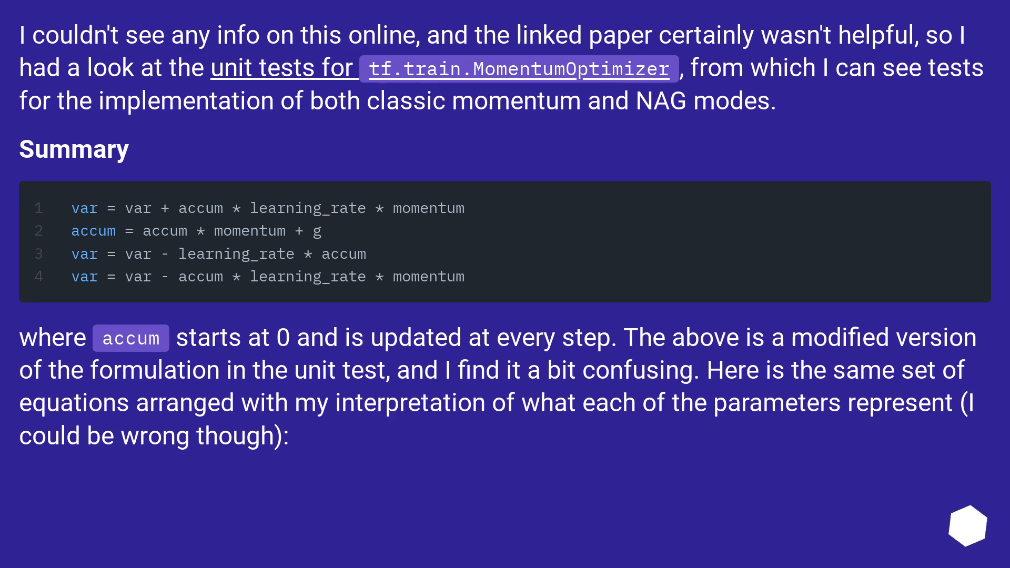
scroll(down, 3)
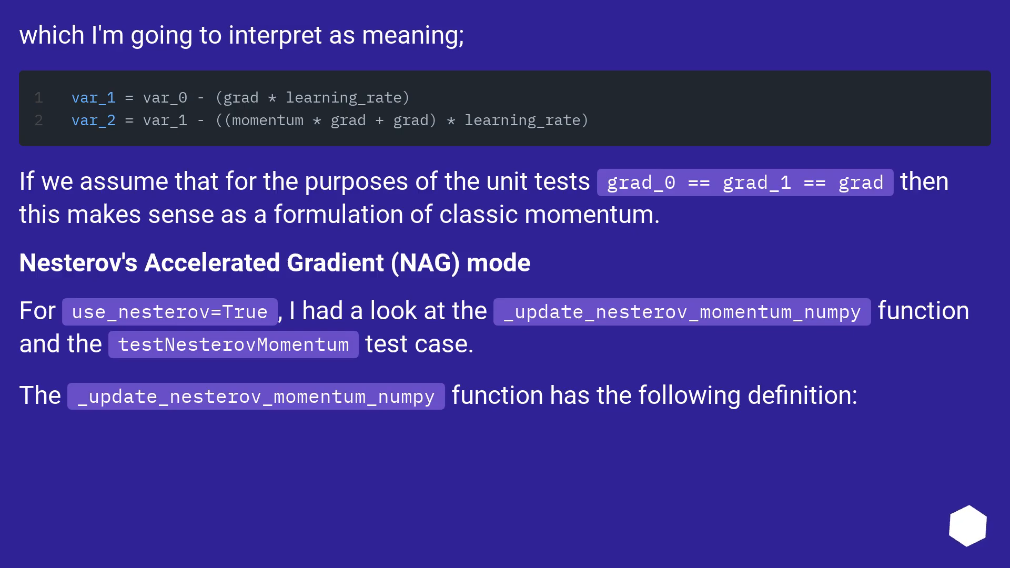
scroll(down, 3)
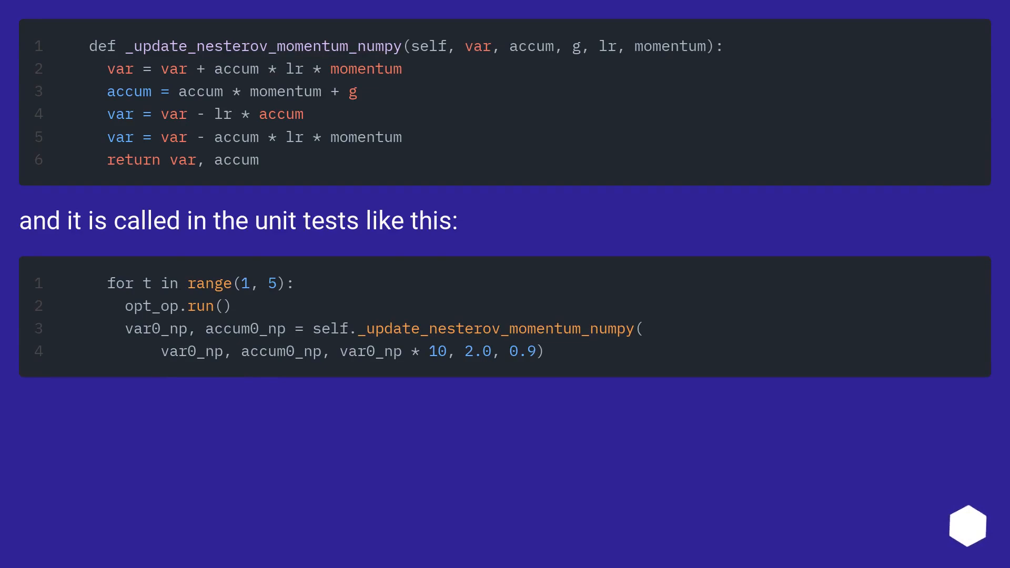